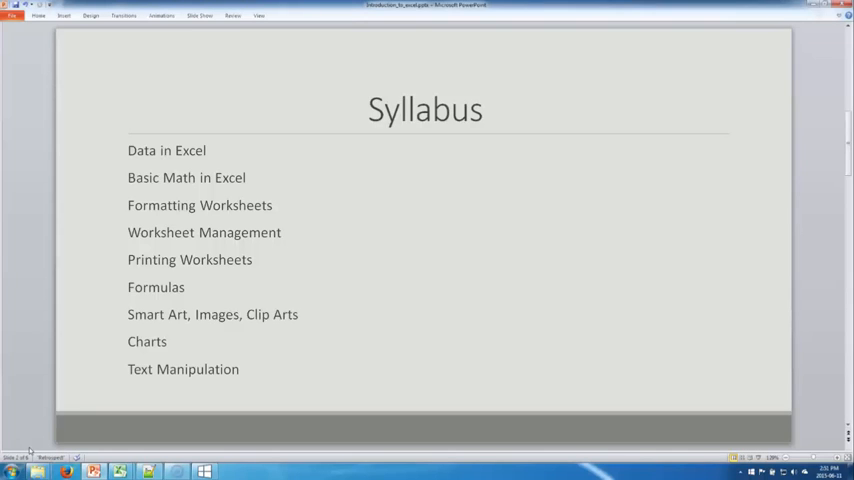
mouse_move(25, 448)
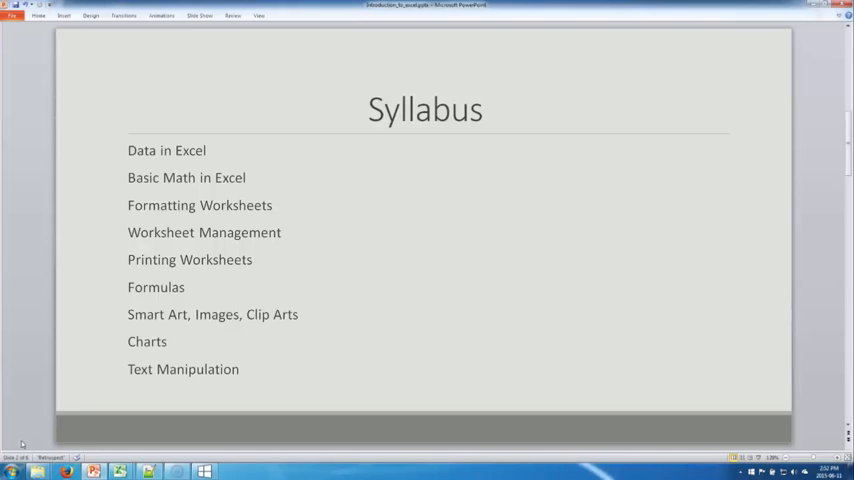